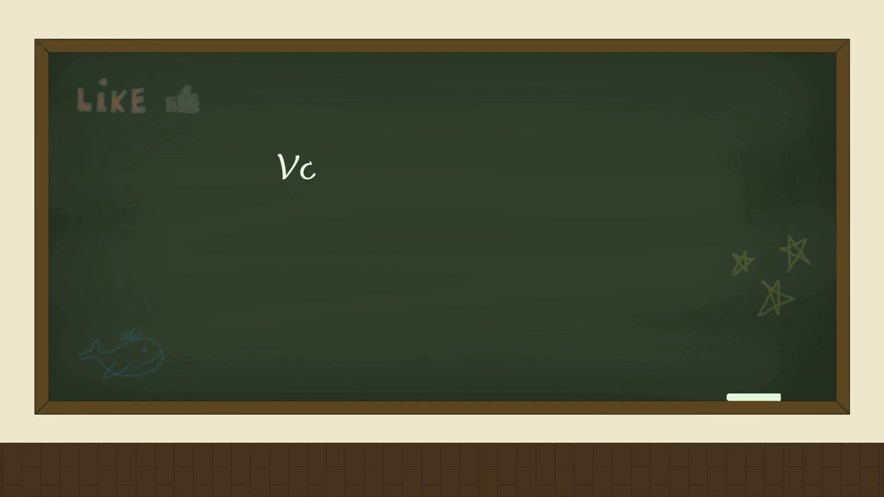
pyautogui.write('Vocabulary')
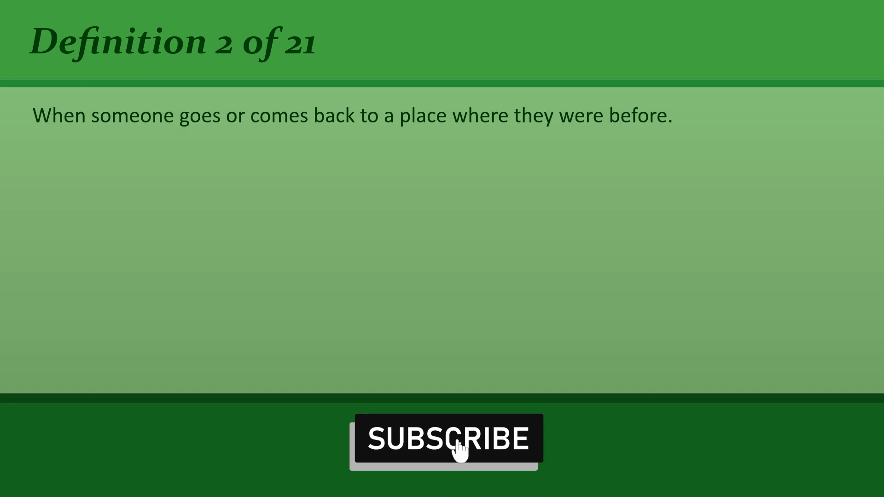
pyautogui.click(444, 437)
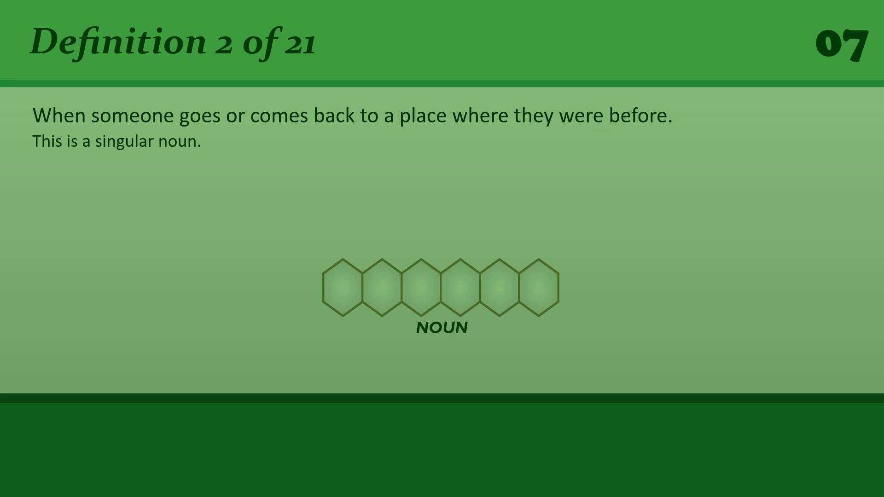
pyautogui.write('r')
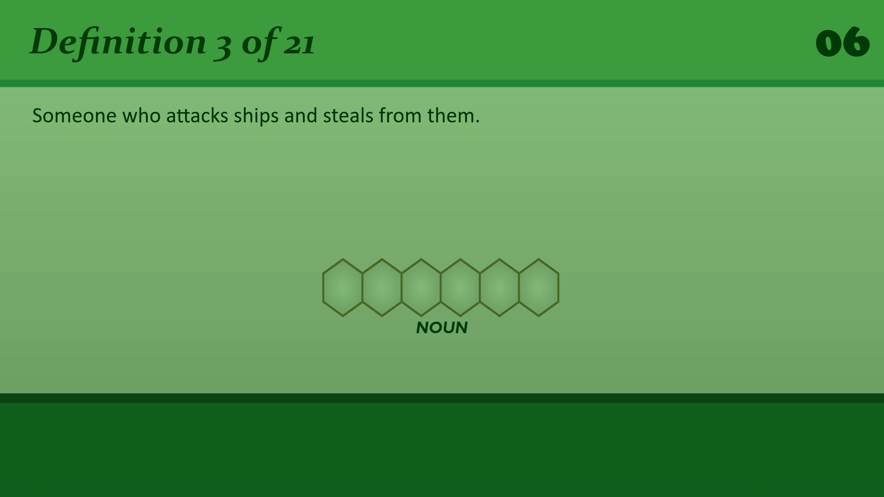
pyautogui.write('p')
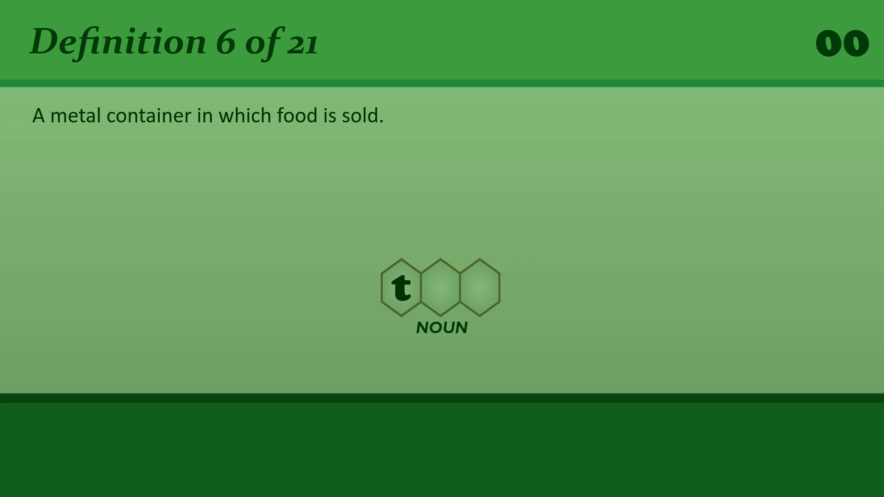
pyautogui.write('in')
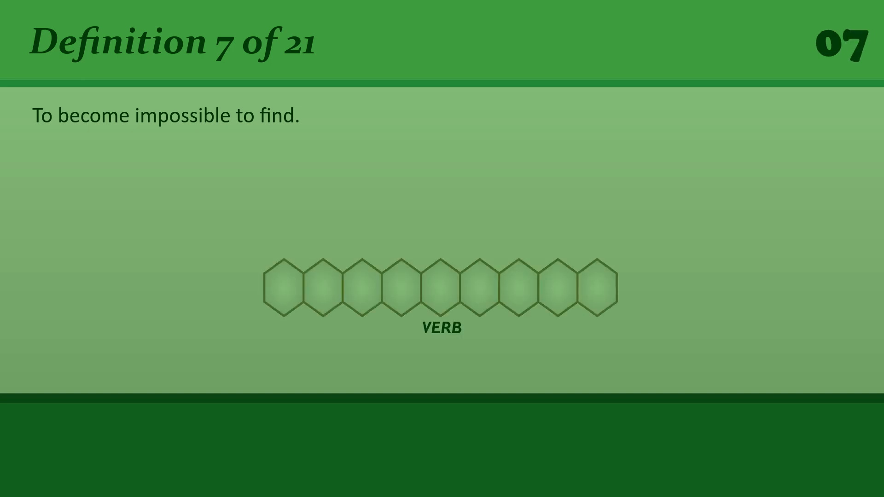
pyautogui.write('d')
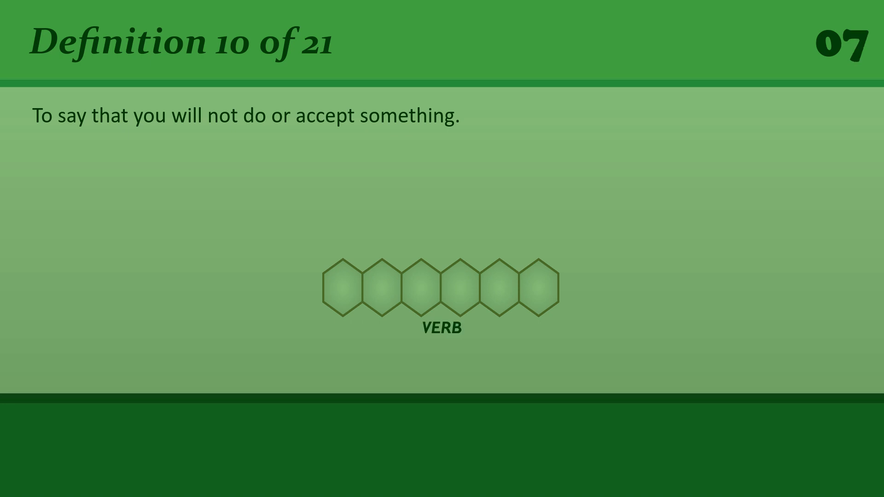
pyautogui.write('r')
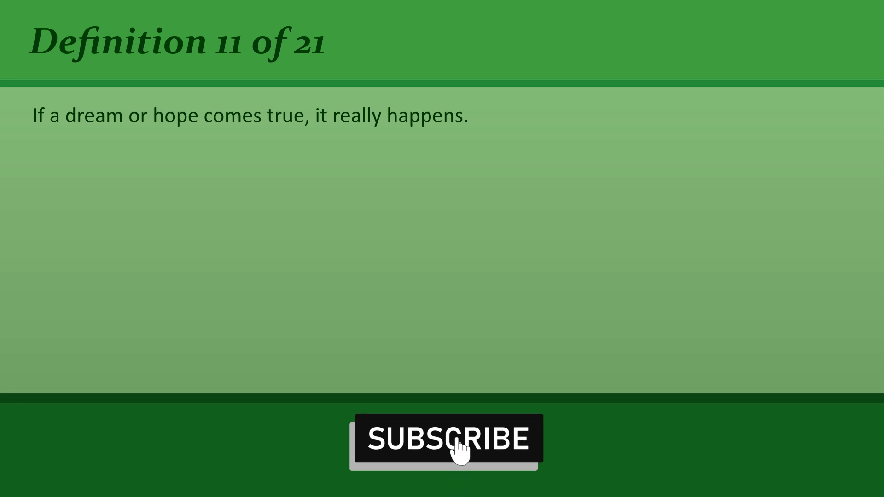
pyautogui.click(442, 437)
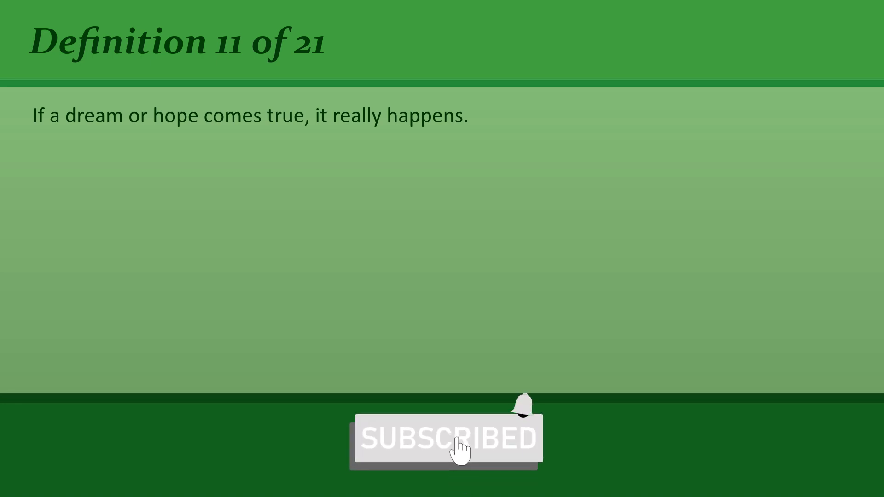
pyautogui.click(445, 437)
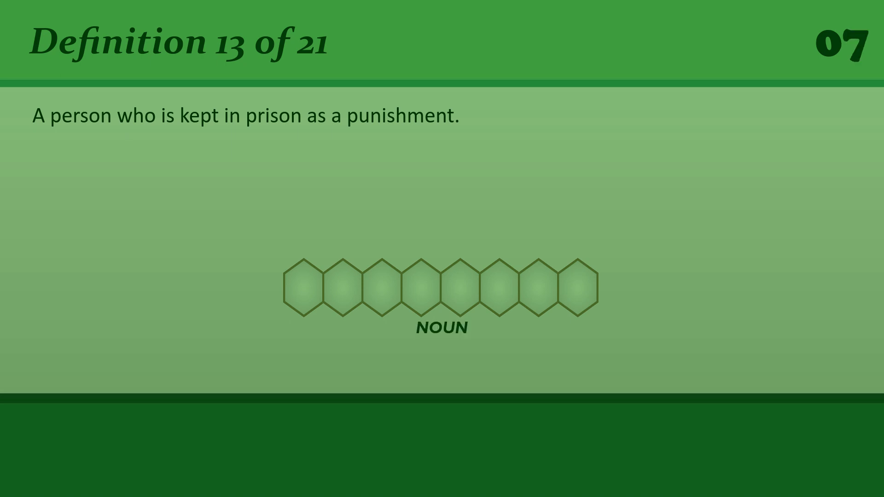
pyautogui.write('p')
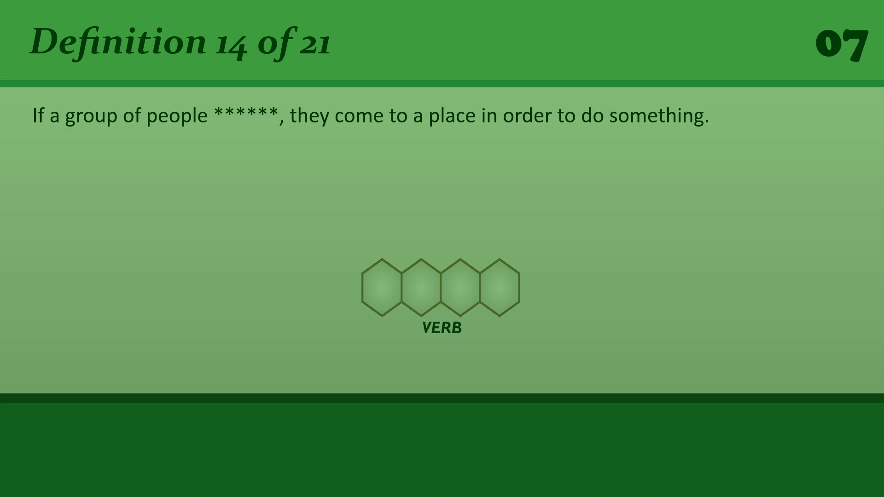
pyautogui.write('m')
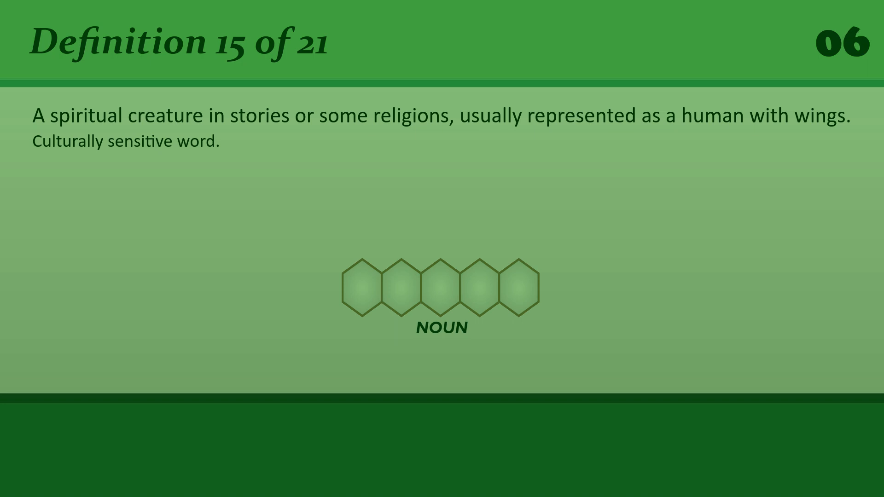
pyautogui.write('a')
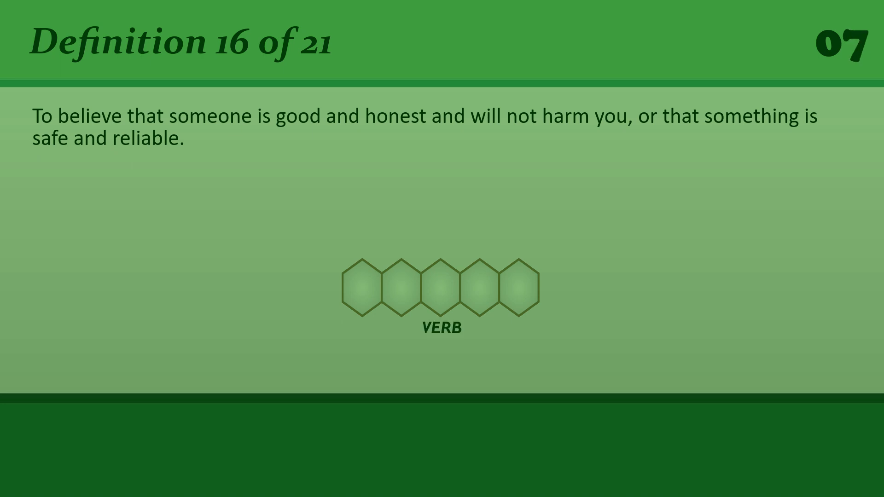
pyautogui.write('t')
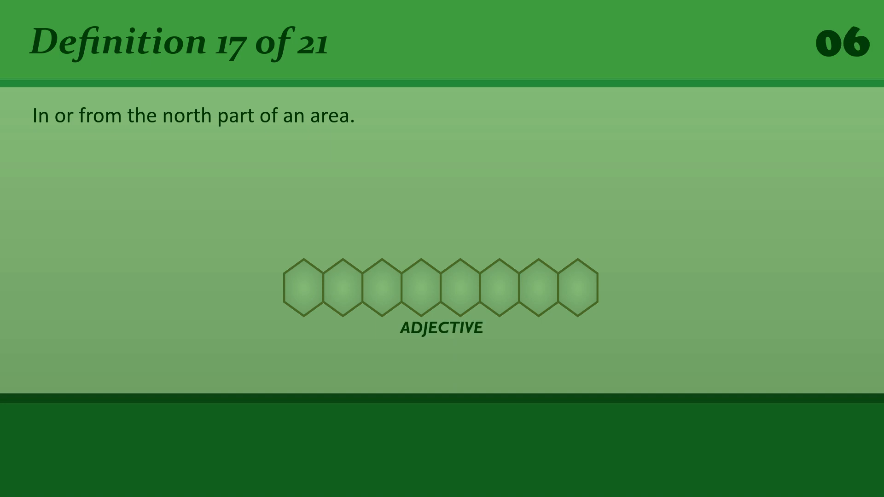
pyautogui.write('n')
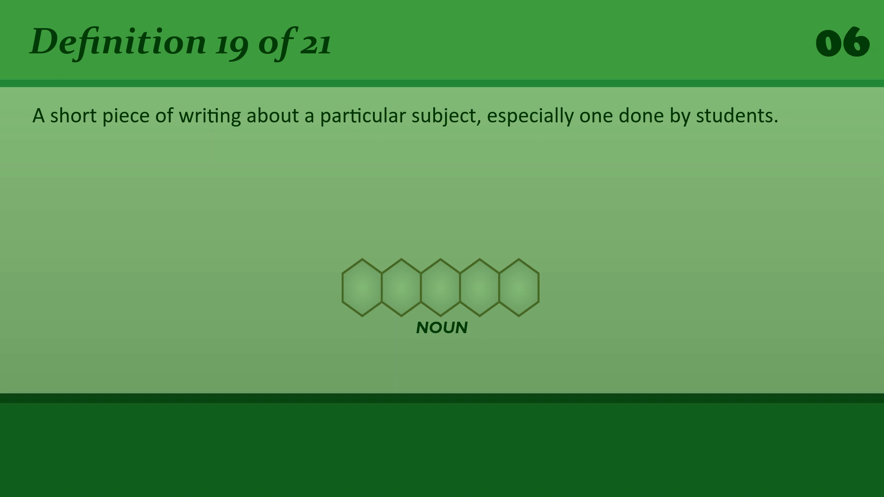
pyautogui.write('e')
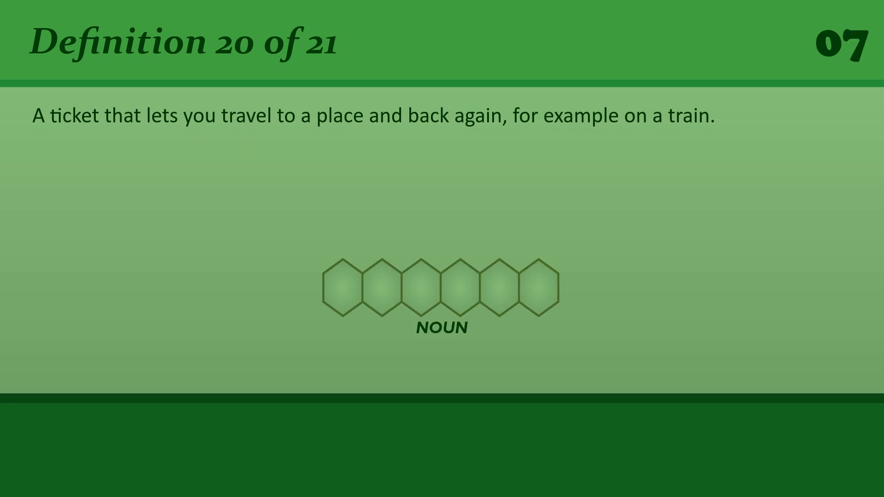
pyautogui.write('r')
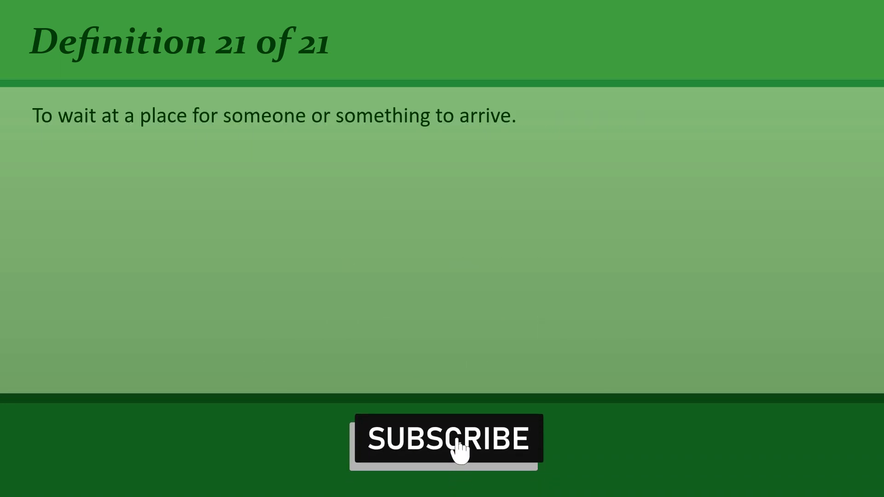
pyautogui.click(444, 437)
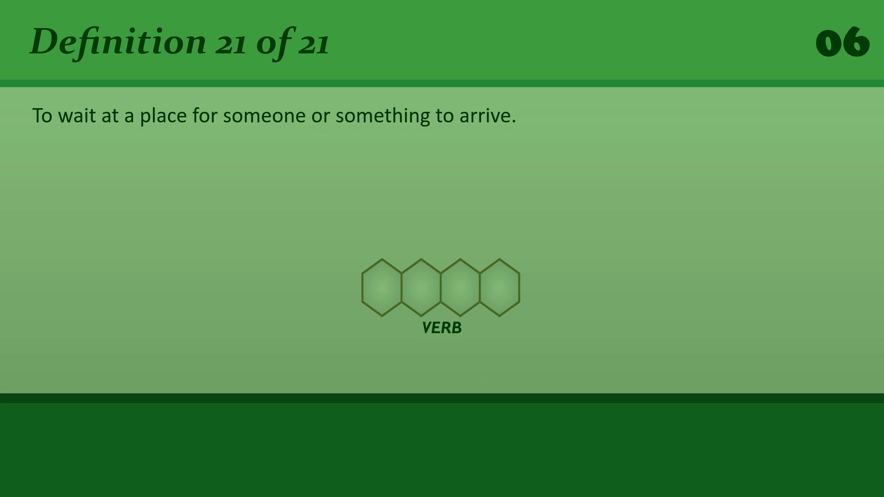
pyautogui.write('m')
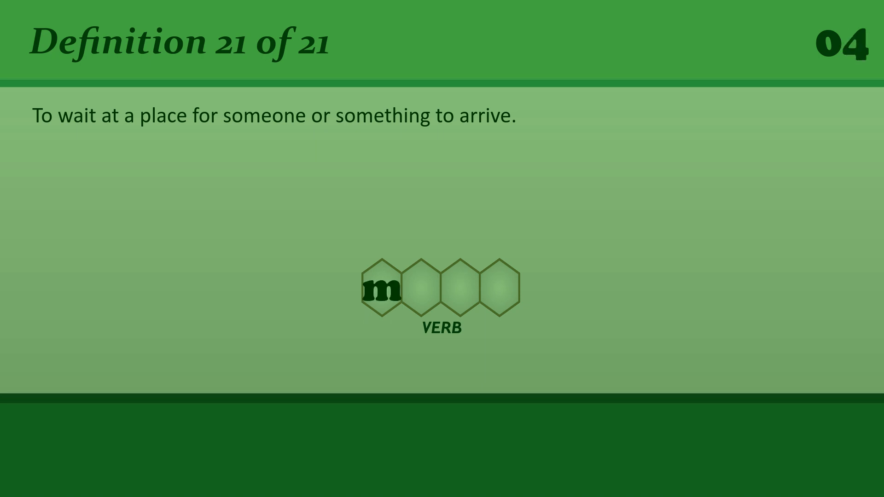